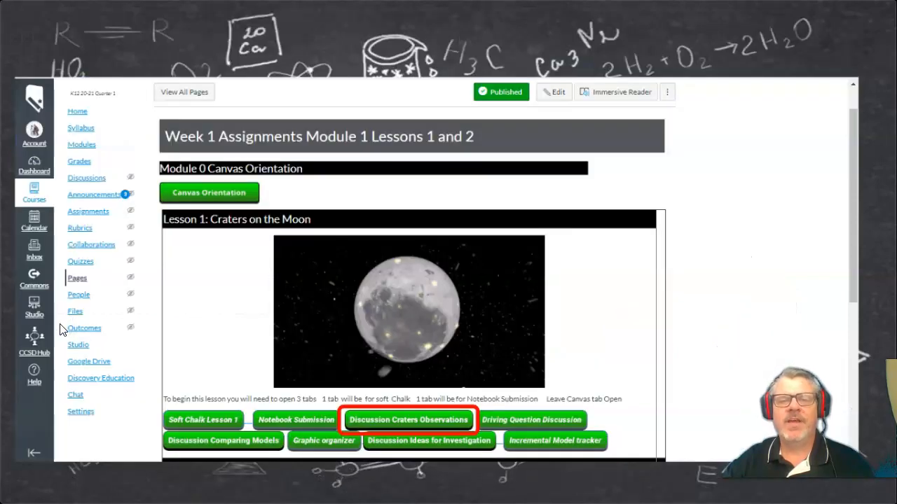
{"action": "mouse_move", "coordinate": [298, 392]}
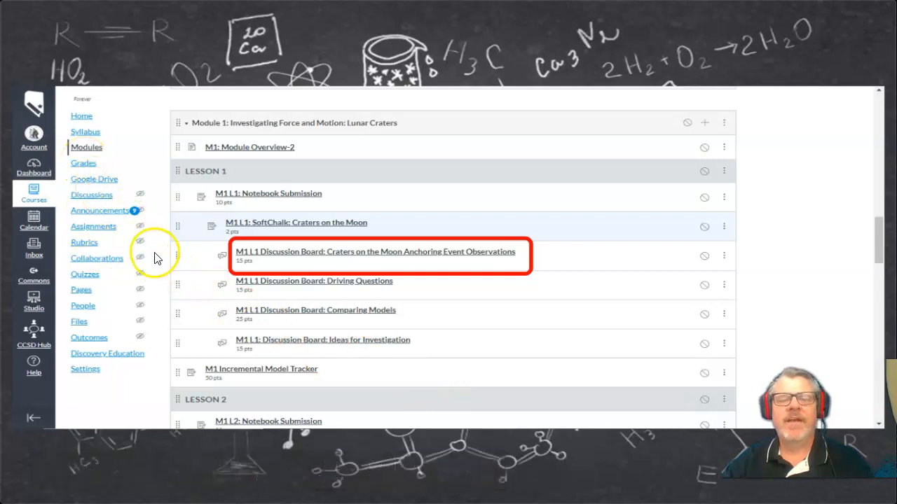
{"action": "mouse_move", "coordinate": [168, 272]}
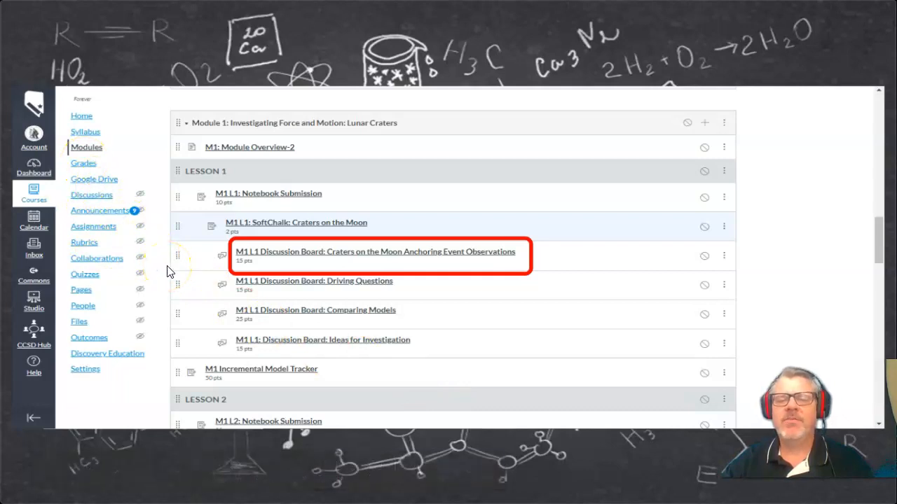
- Open the M1 L1 Discussion Board: Craters on the Moon from the Module 1 lessons
{"action": "left_click", "coordinate": [374, 252]}
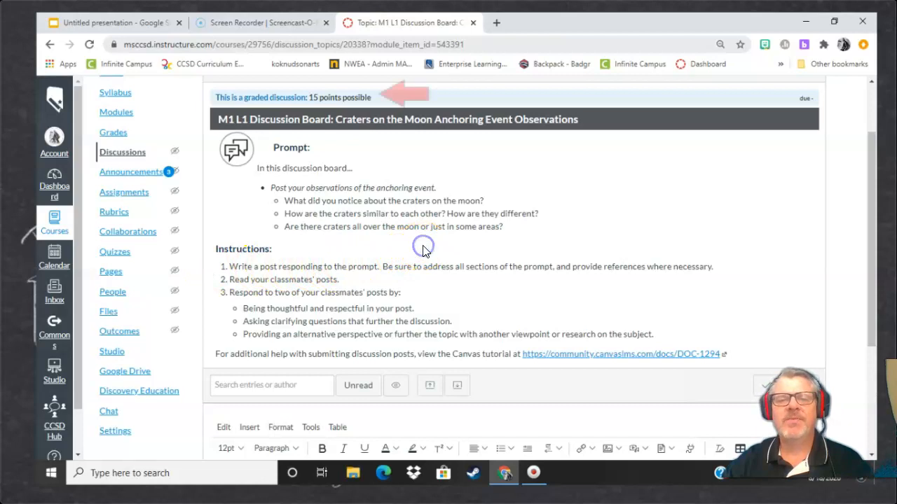
{"action": "mouse_move", "coordinate": [423, 246]}
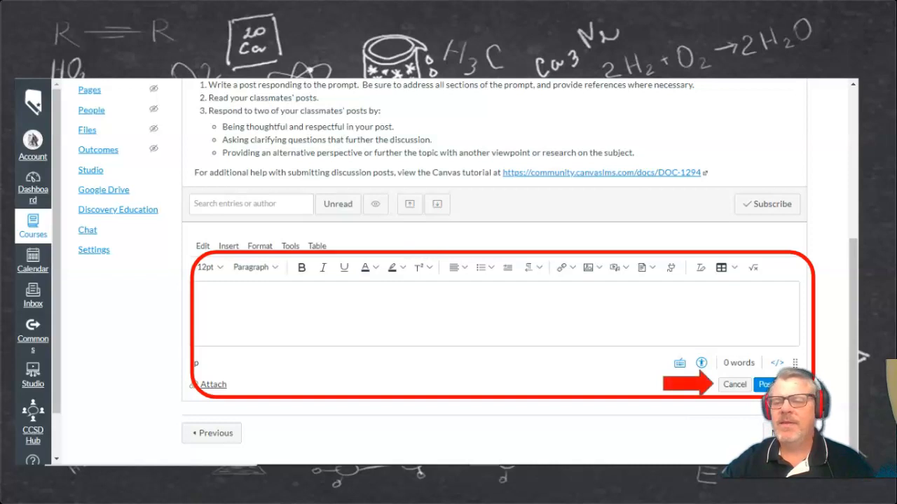
{"action": "mouse_move", "coordinate": [500, 273]}
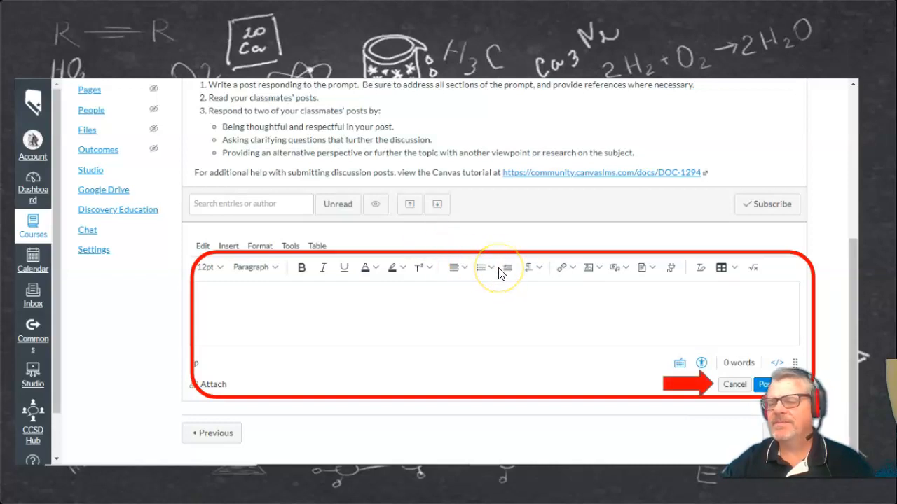
- Post the reply about craters being the man in the moon's bites, with its moon picture
{"action": "left_click", "coordinate": [765, 384]}
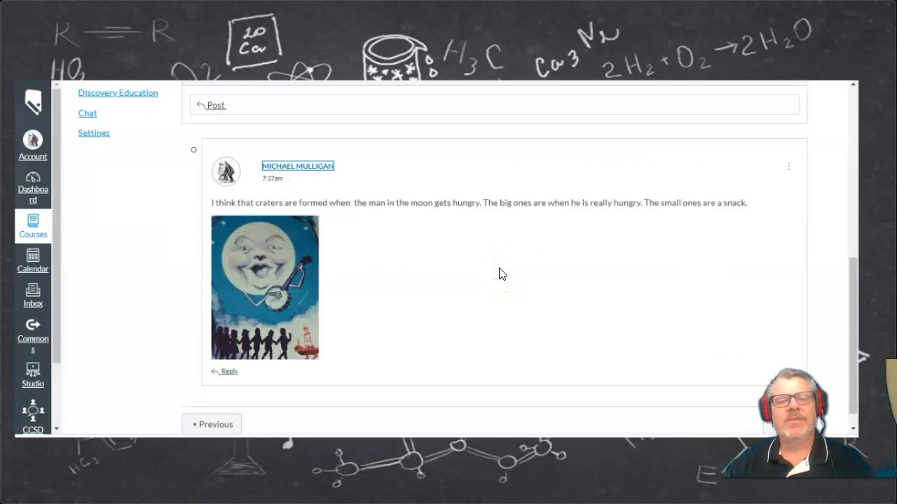
{"action": "mouse_move", "coordinate": [273, 225]}
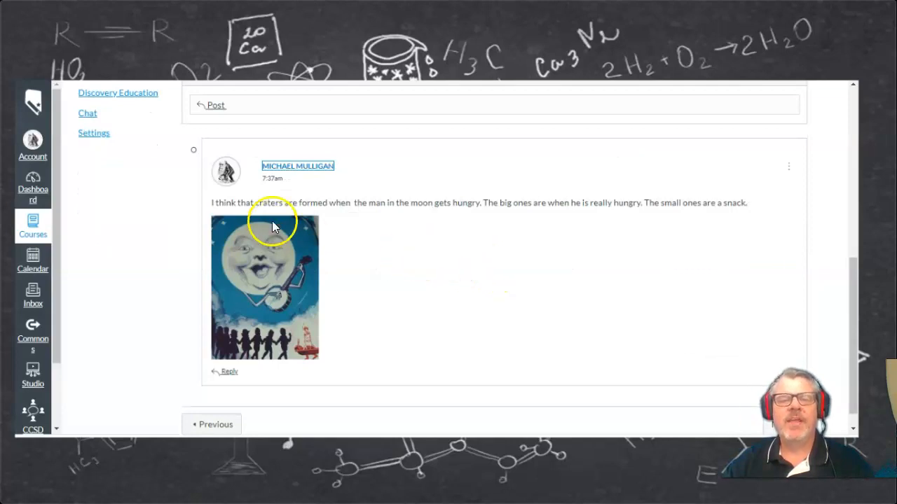
{"action": "mouse_move", "coordinate": [279, 292]}
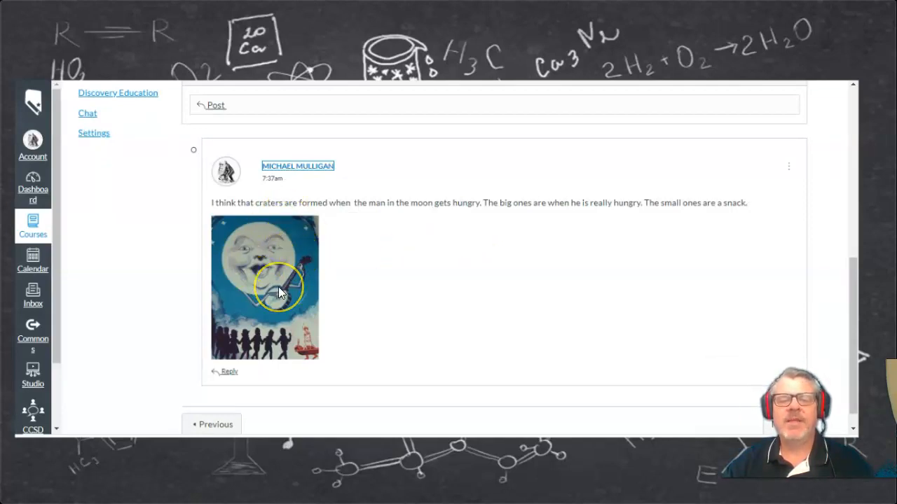